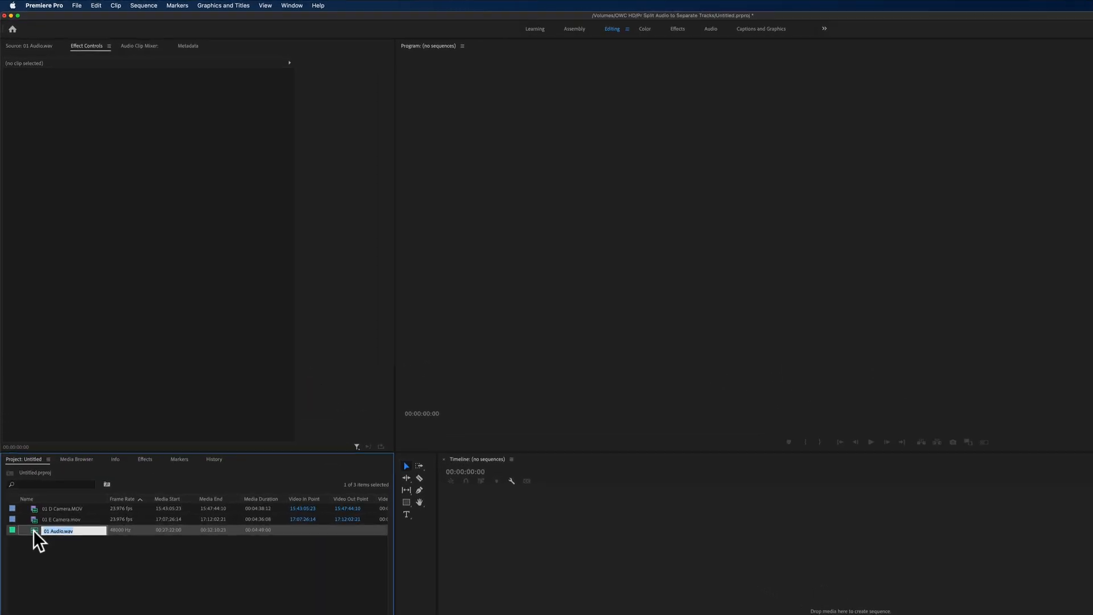
Load 01 Audio.wav into the Source Monitor to review its channels Ch. 1–4.
{"action": "double_click", "coordinate": [58, 531]}
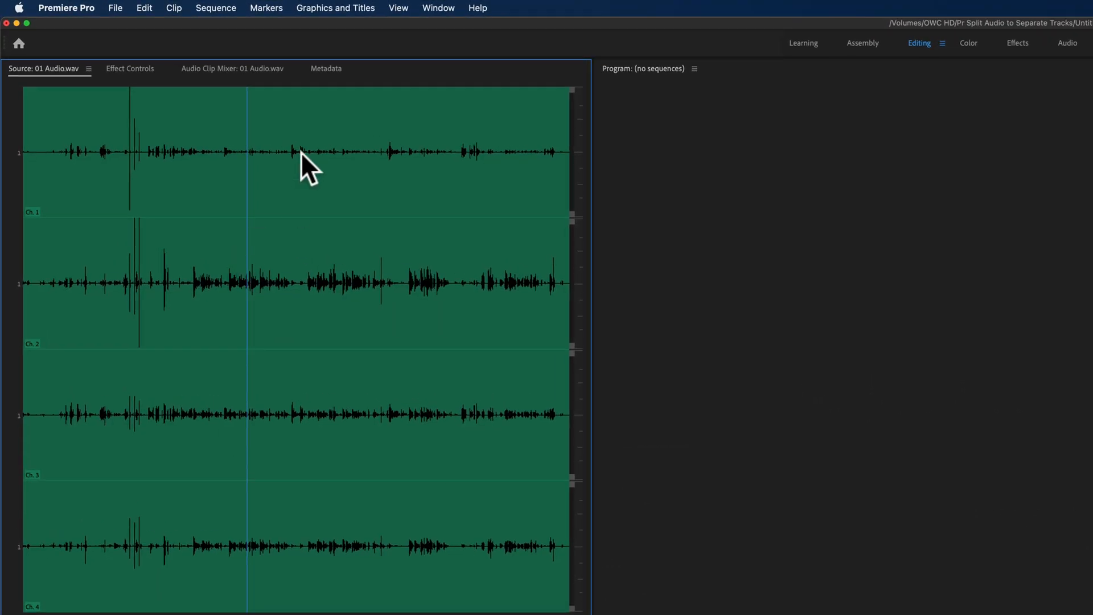
{"action": "mouse_move", "coordinate": [306, 157]}
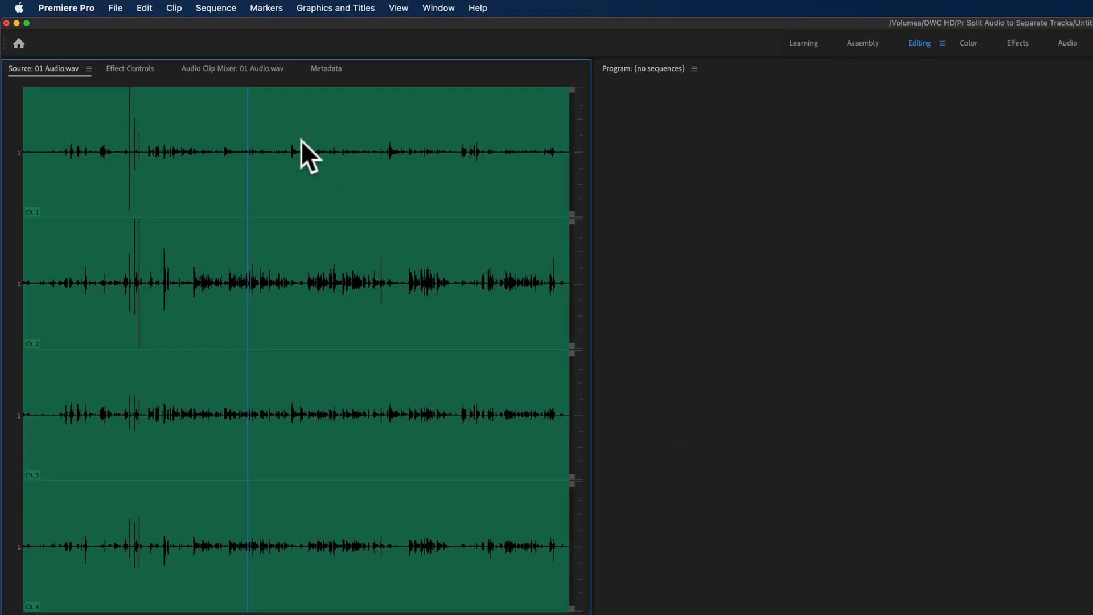
{"action": "mouse_move", "coordinate": [271, 294]}
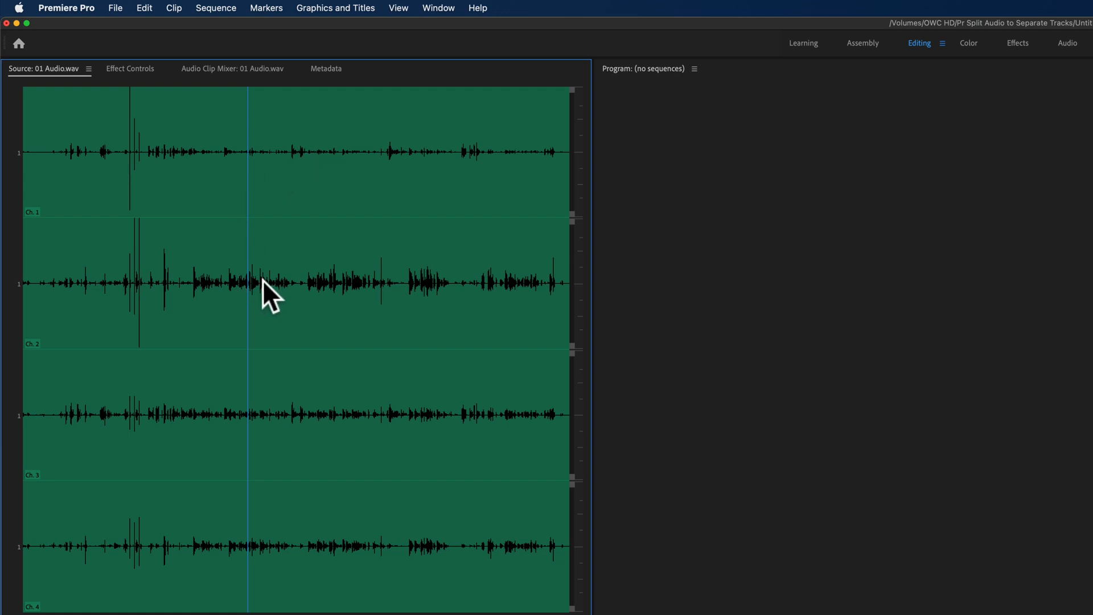
{"action": "mouse_move", "coordinate": [298, 562]}
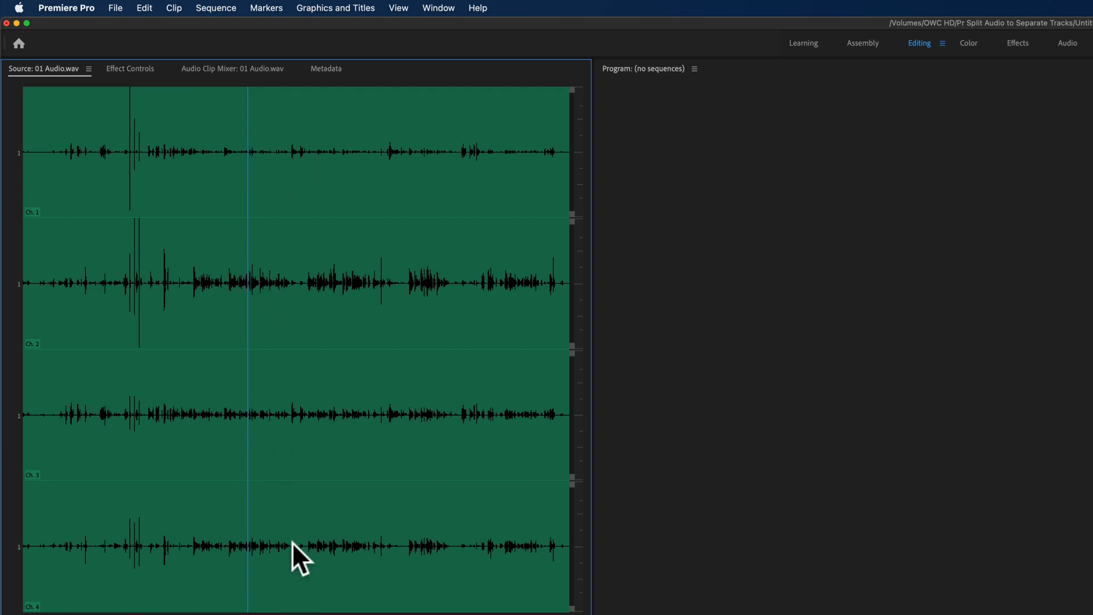
{"action": "mouse_move", "coordinate": [318, 430]}
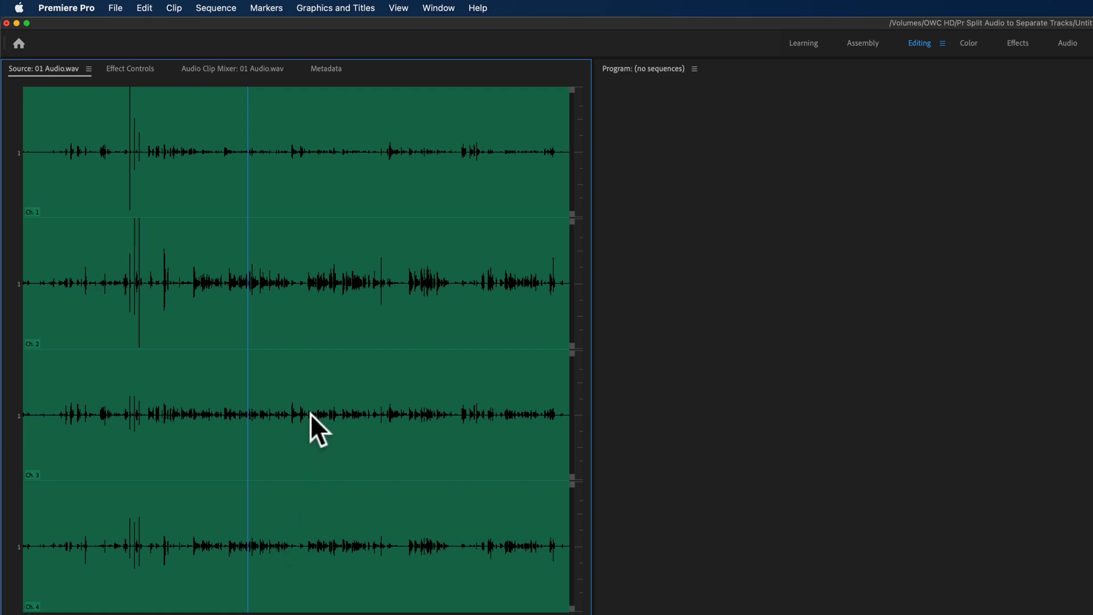
{"action": "mouse_move", "coordinate": [338, 356]}
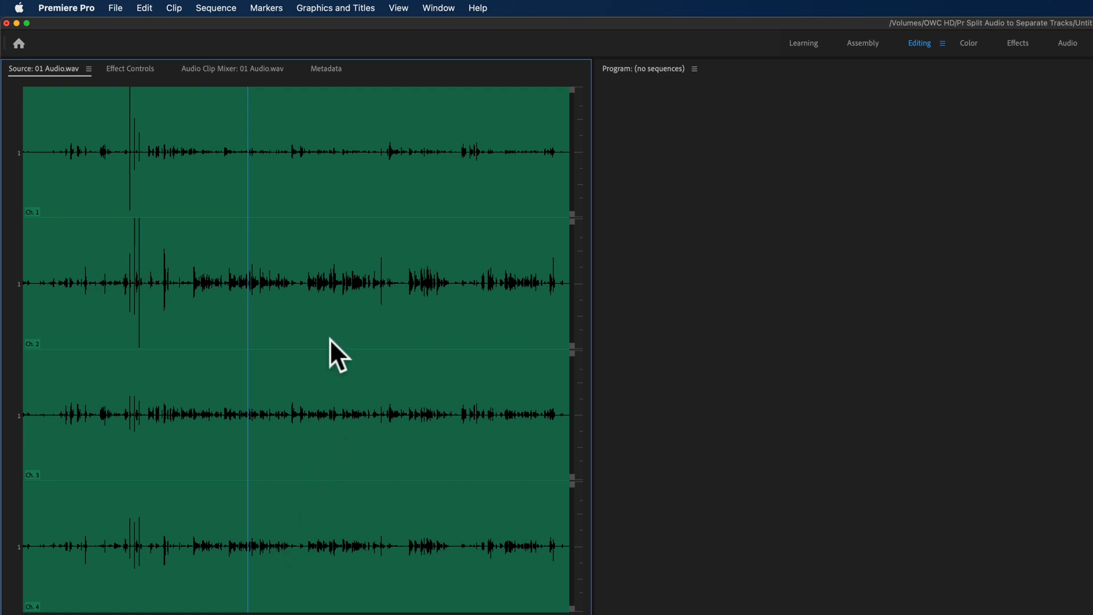
{"action": "mouse_move", "coordinate": [328, 398]}
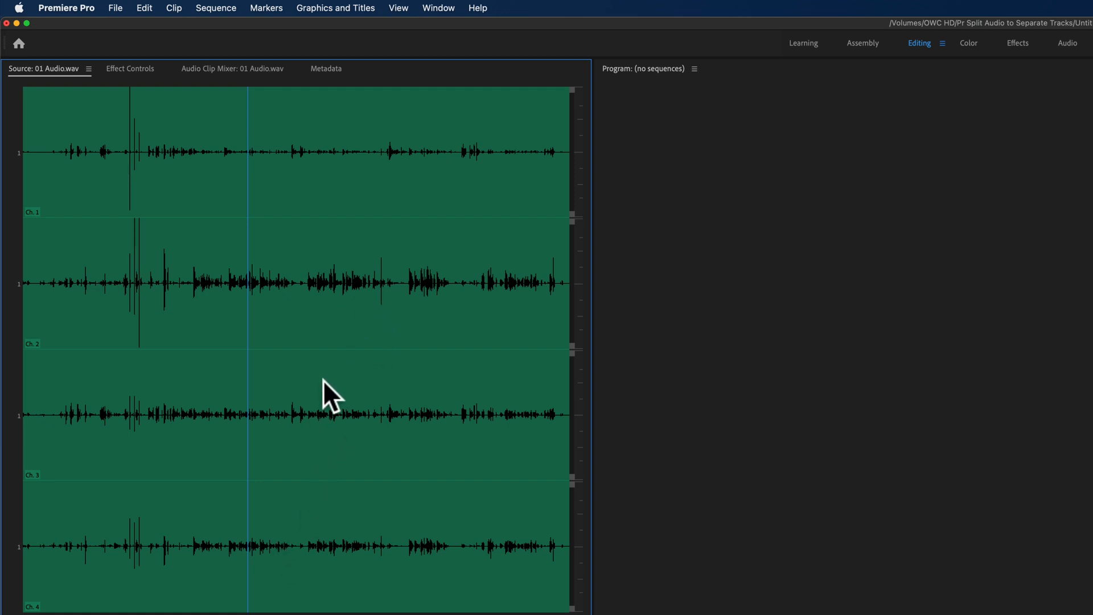
{"action": "mouse_move", "coordinate": [357, 243]}
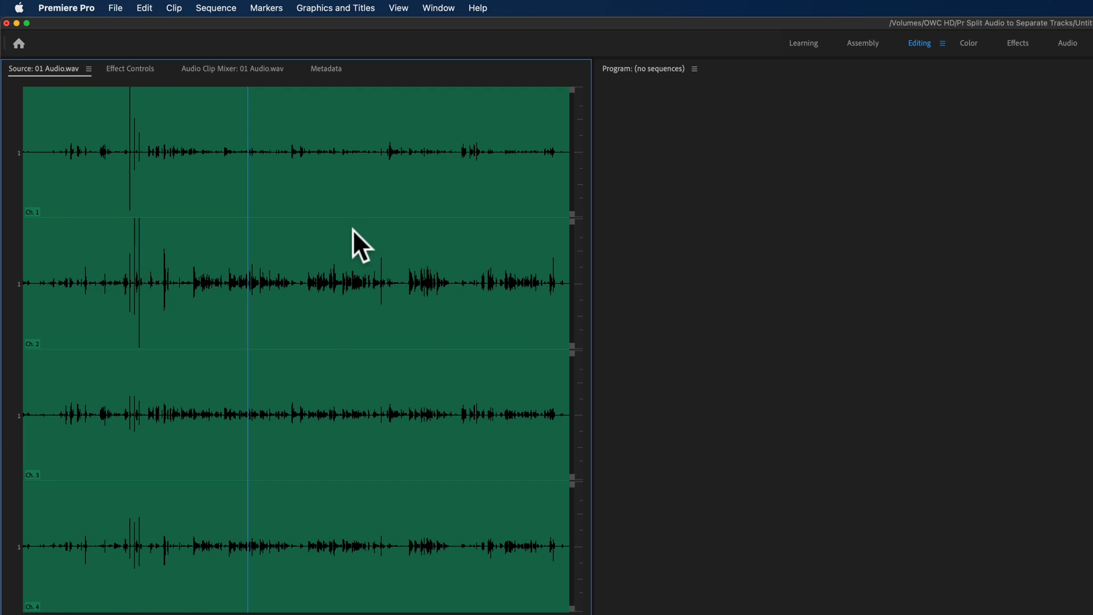
{"action": "mouse_move", "coordinate": [328, 378]}
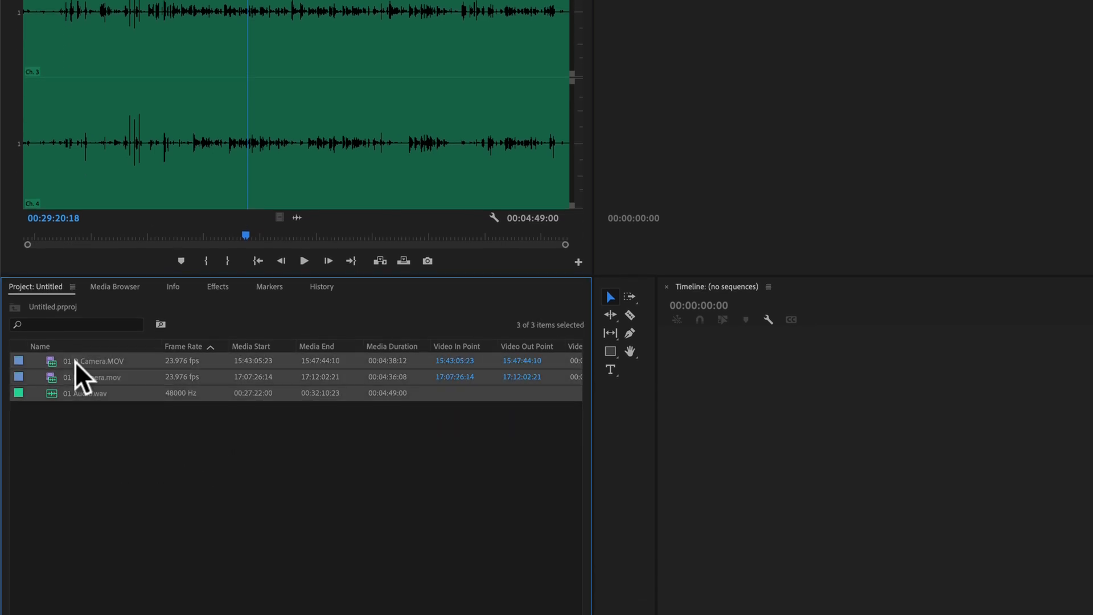
Create a multi-camera source sequence from the selected clips with the Adaptive audio channels preset.
{"action": "right_click", "coordinate": [92, 377]}
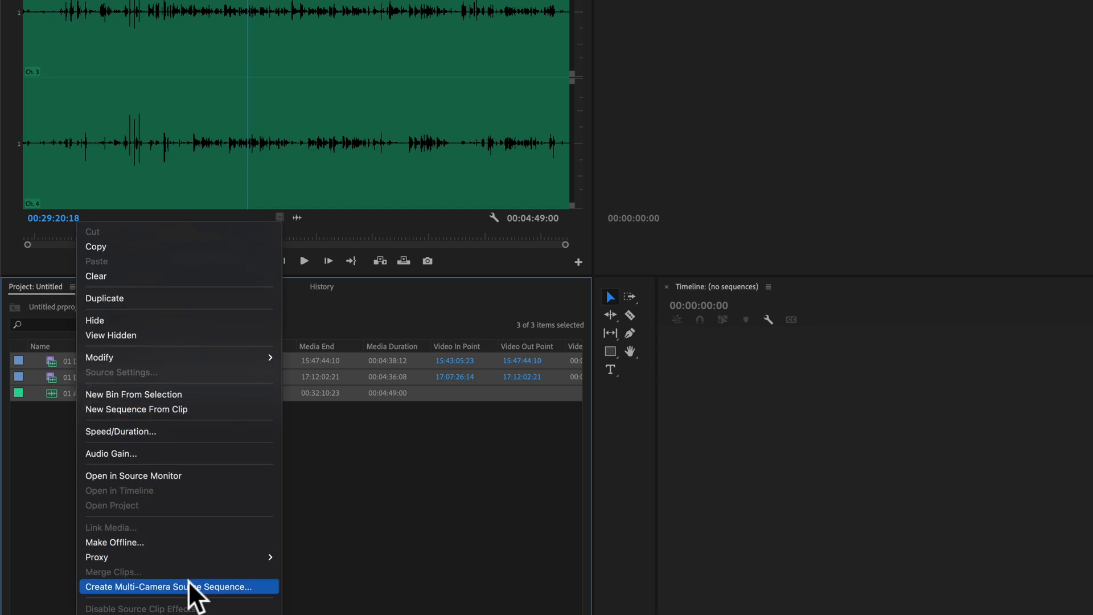
{"action": "left_click", "coordinate": [176, 587]}
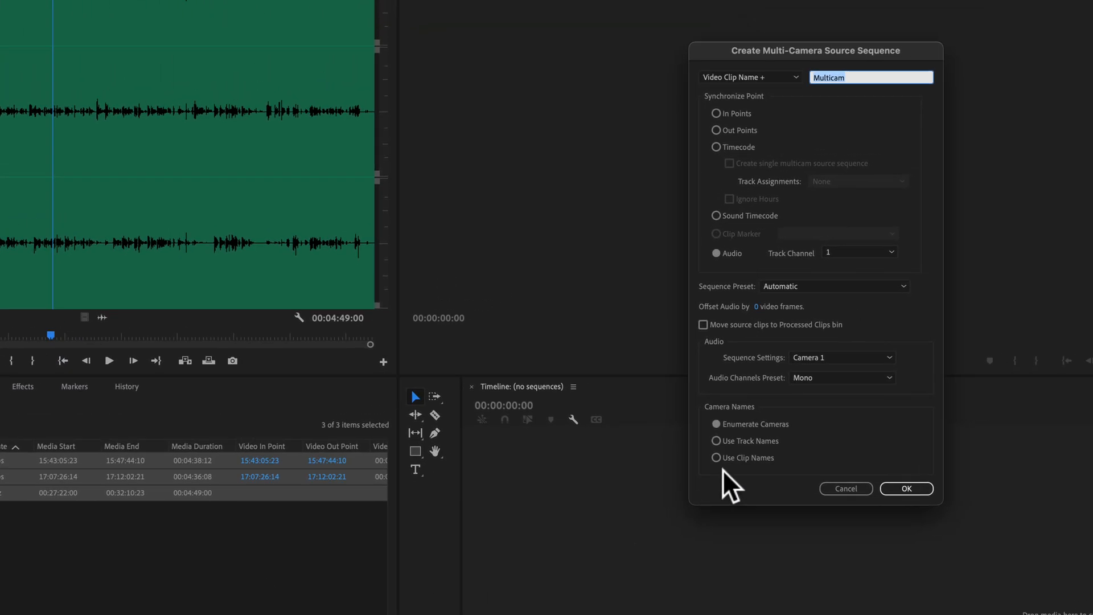
{"action": "left_click", "coordinate": [811, 393]}
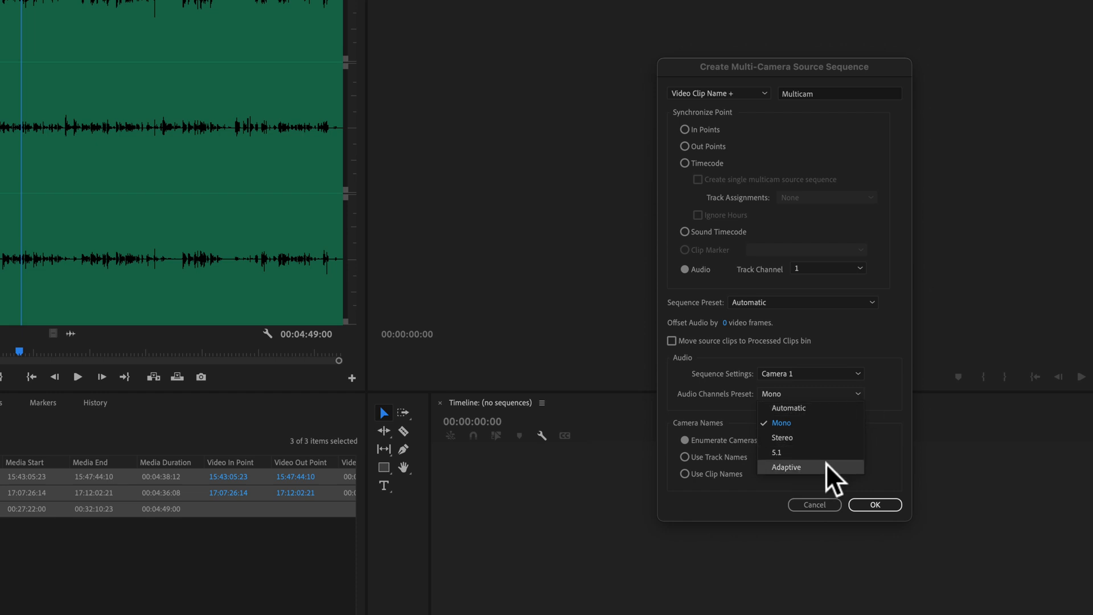
{"action": "left_click", "coordinate": [786, 467]}
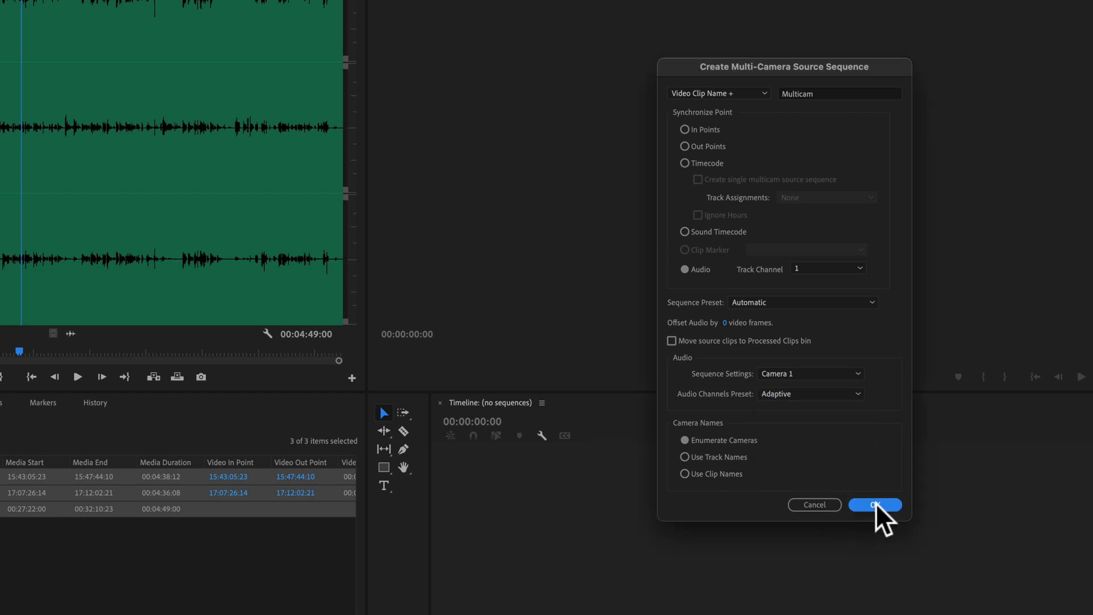
{"action": "left_click", "coordinate": [875, 504]}
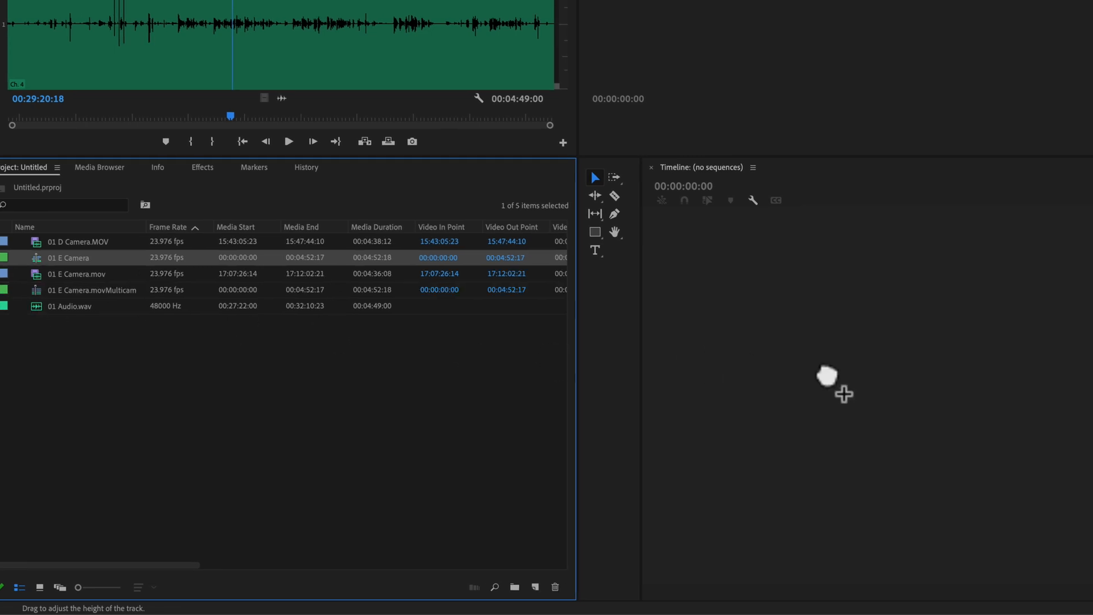
Load the 01 E Camera multicam sequence into the Timeline to inspect track A1.
{"action": "double_click", "coordinate": [69, 257]}
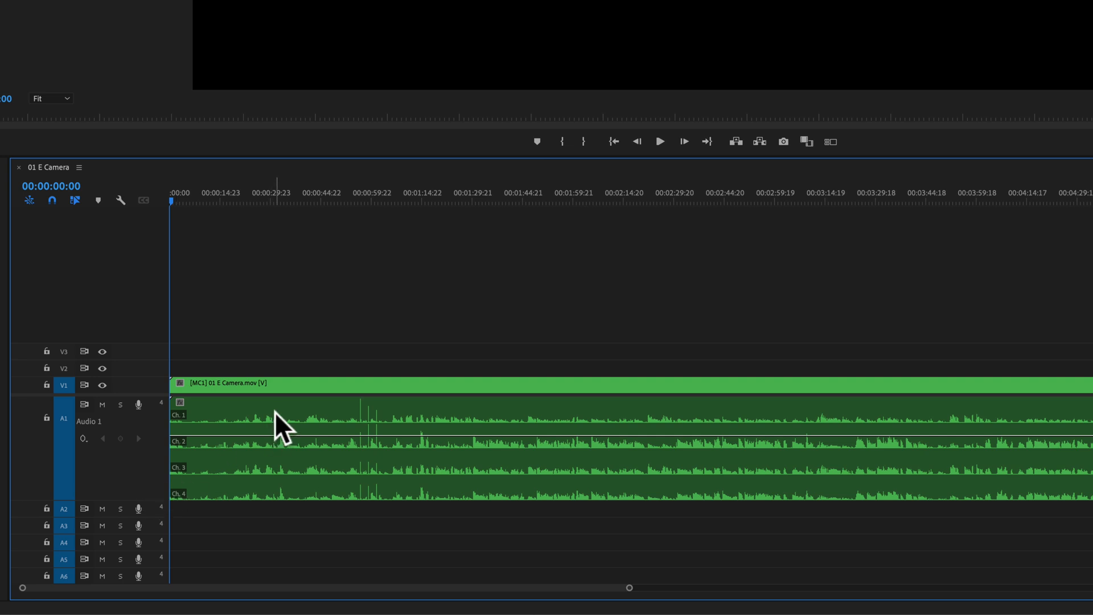
{"action": "mouse_move", "coordinate": [155, 476]}
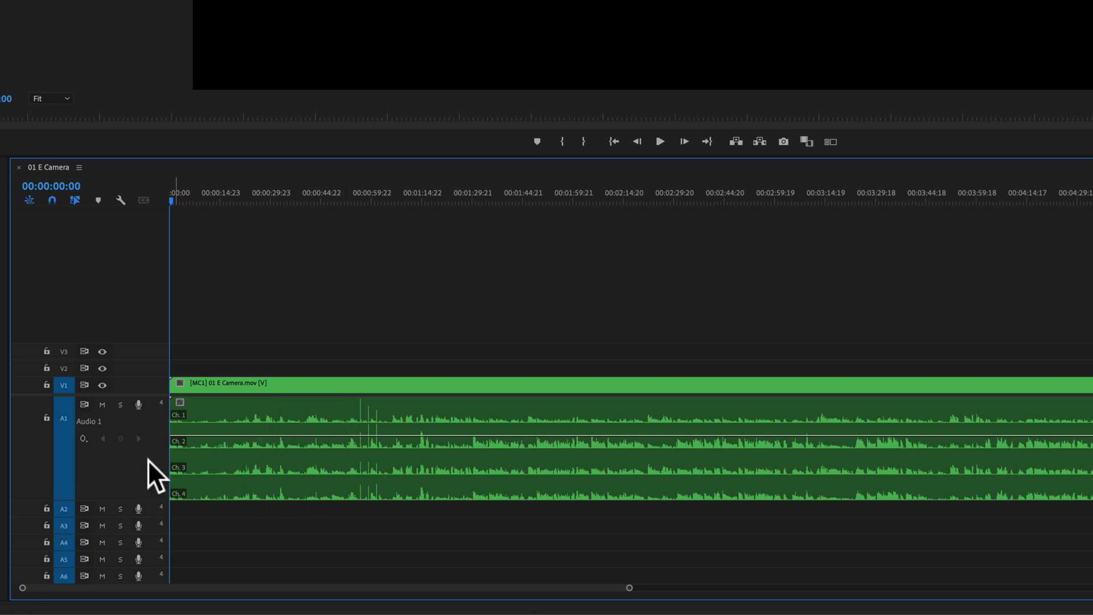
{"action": "mouse_move", "coordinate": [289, 456]}
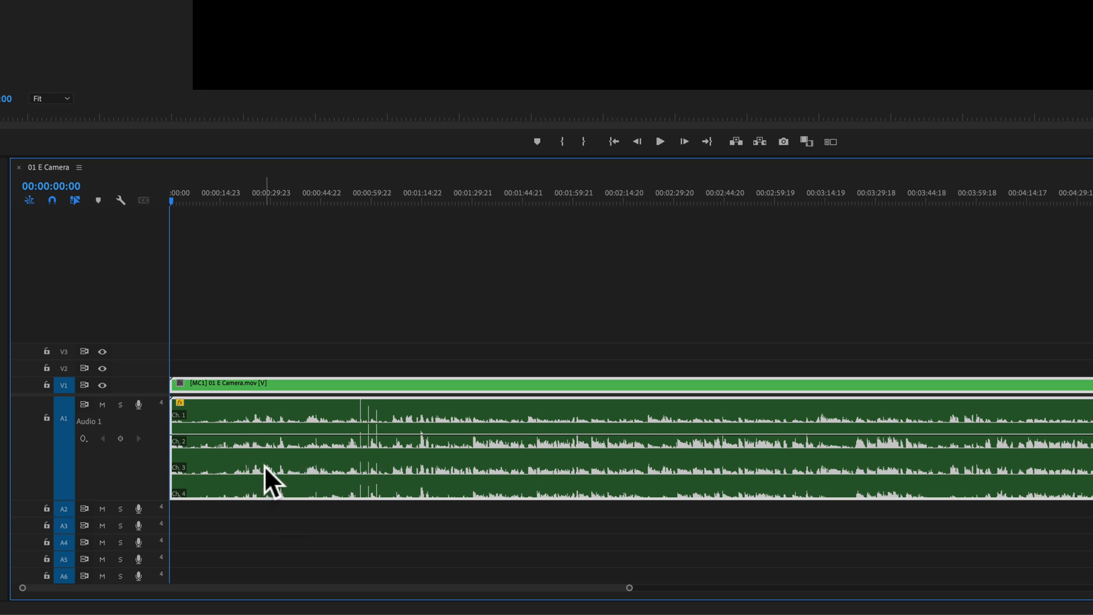
{"action": "mouse_move", "coordinate": [272, 481]}
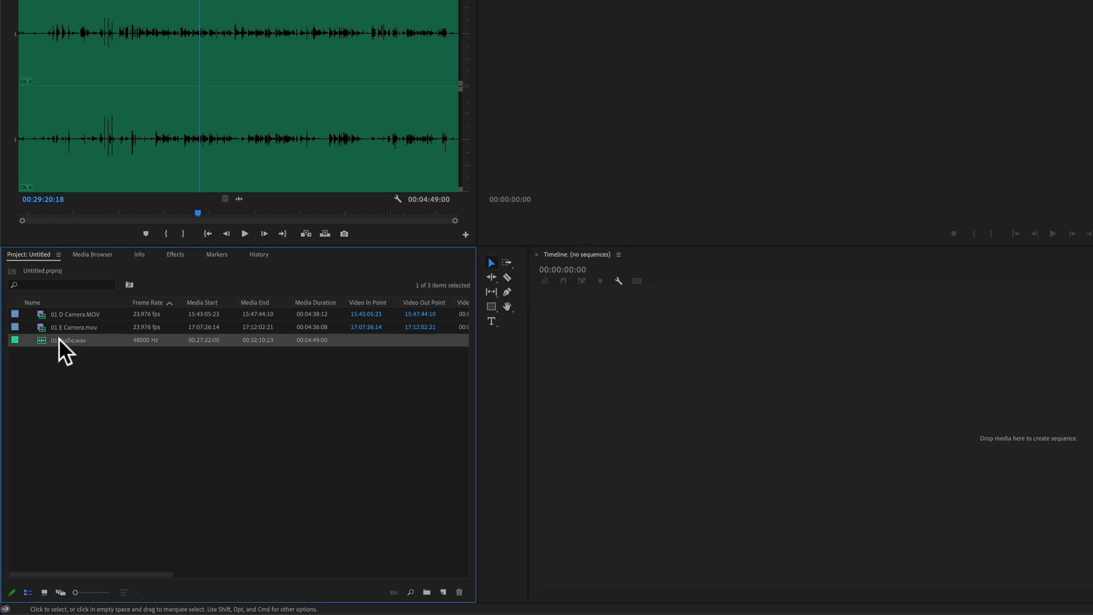
Modify 01 Audio.wav to Mono format as 4 audio clips mapped to channels 1–4.
{"action": "right_click", "coordinate": [70, 341]}
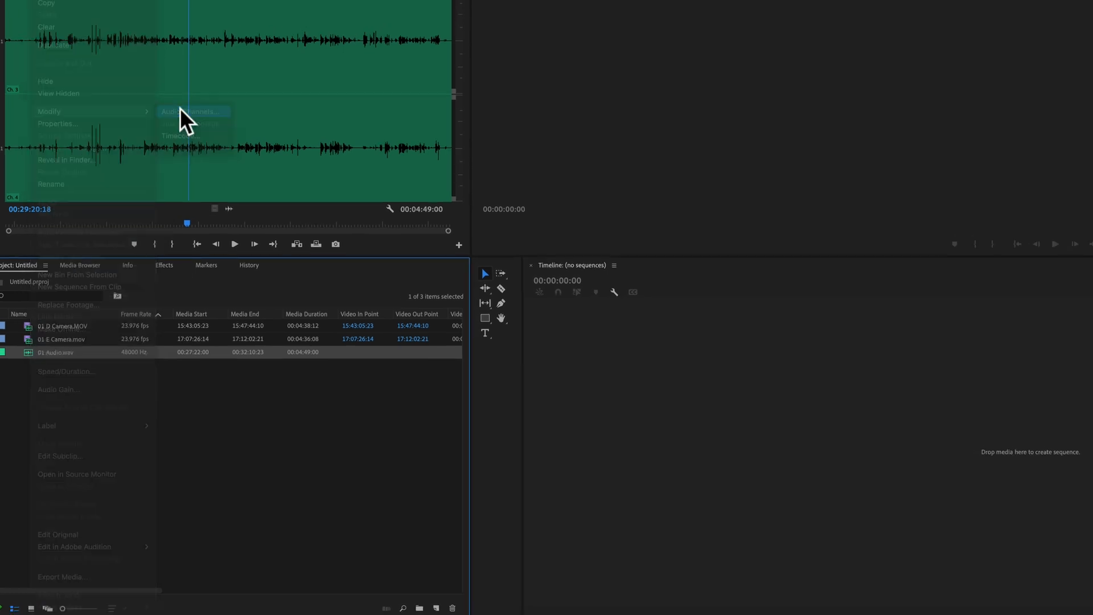
{"action": "left_click", "coordinate": [192, 112]}
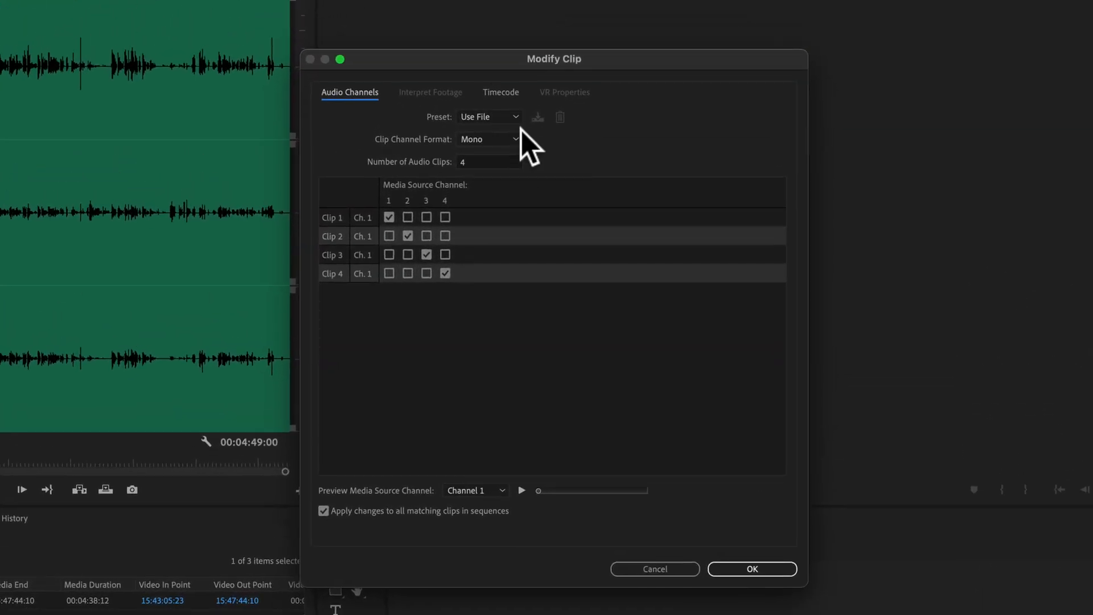
{"action": "left_click", "coordinate": [489, 139]}
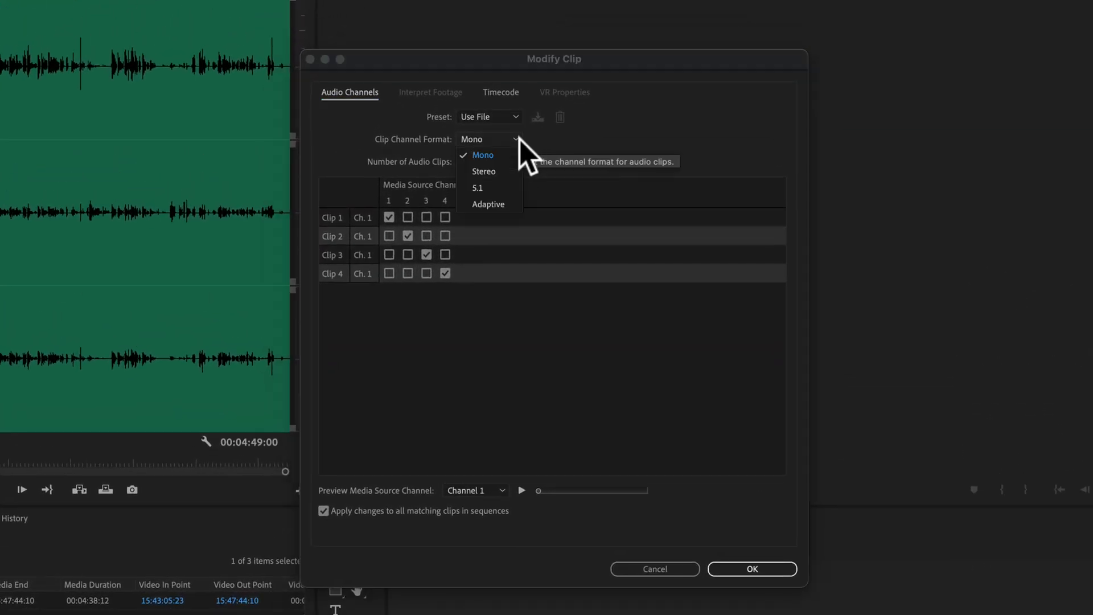
{"action": "left_click", "coordinate": [482, 155]}
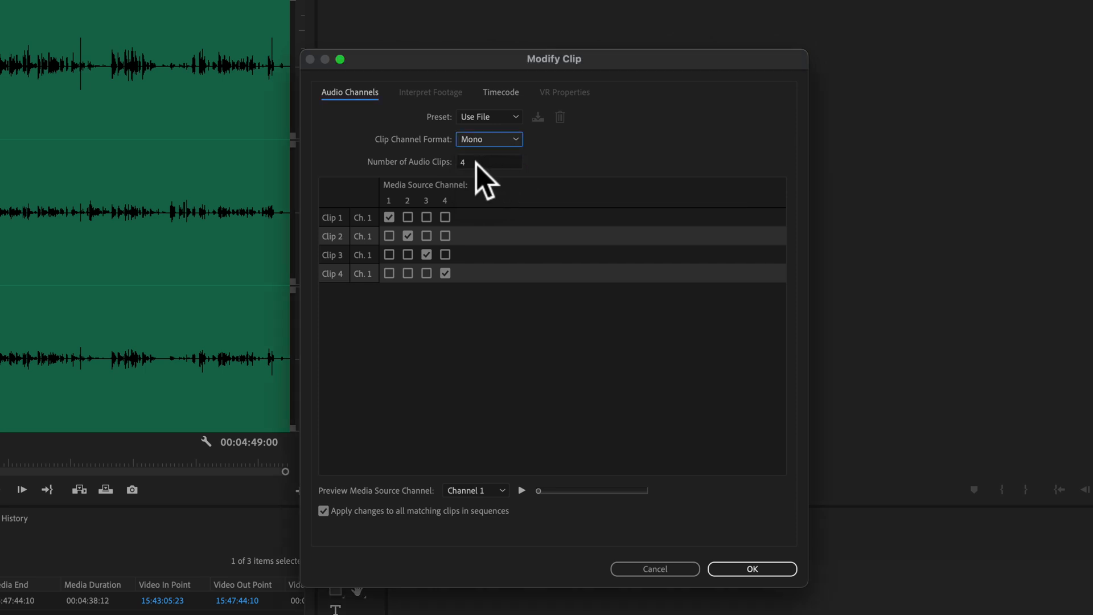
{"action": "mouse_move", "coordinate": [496, 171]}
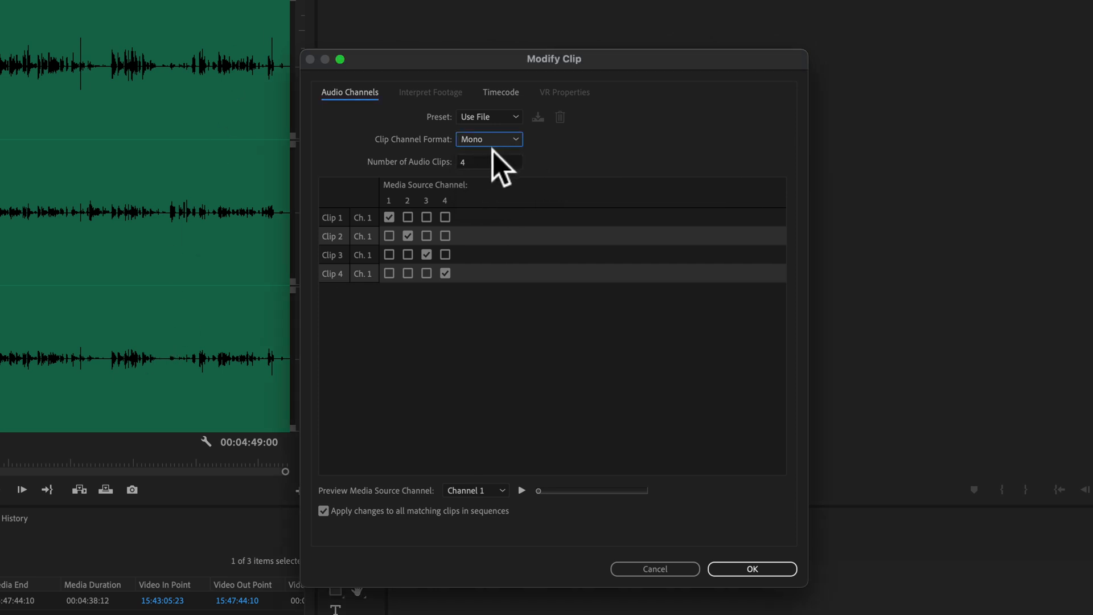
{"action": "mouse_move", "coordinate": [455, 296]}
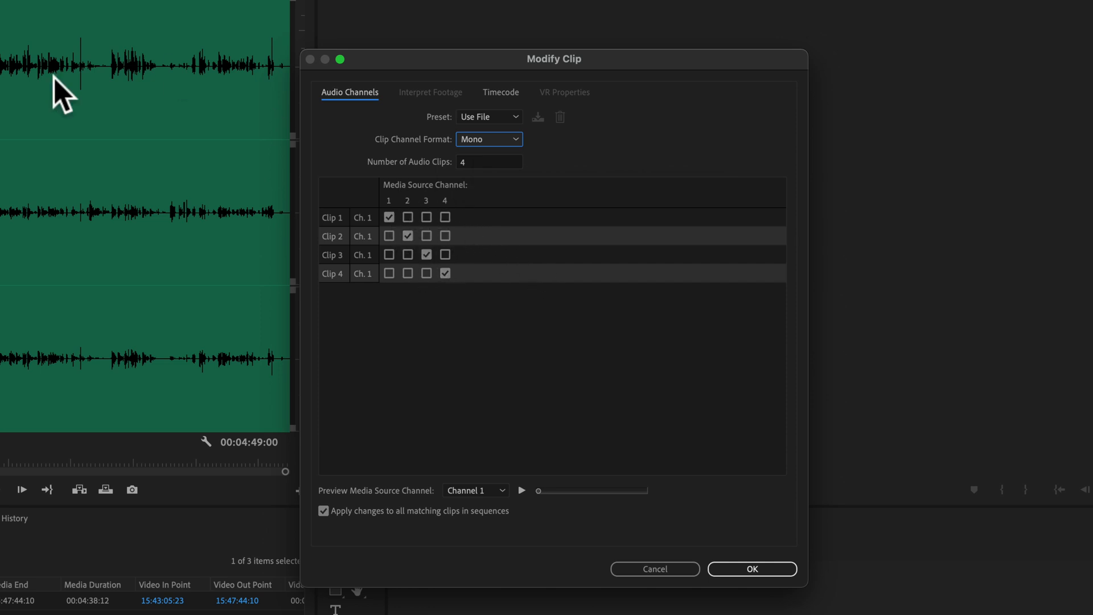
{"action": "mouse_move", "coordinate": [213, 262]}
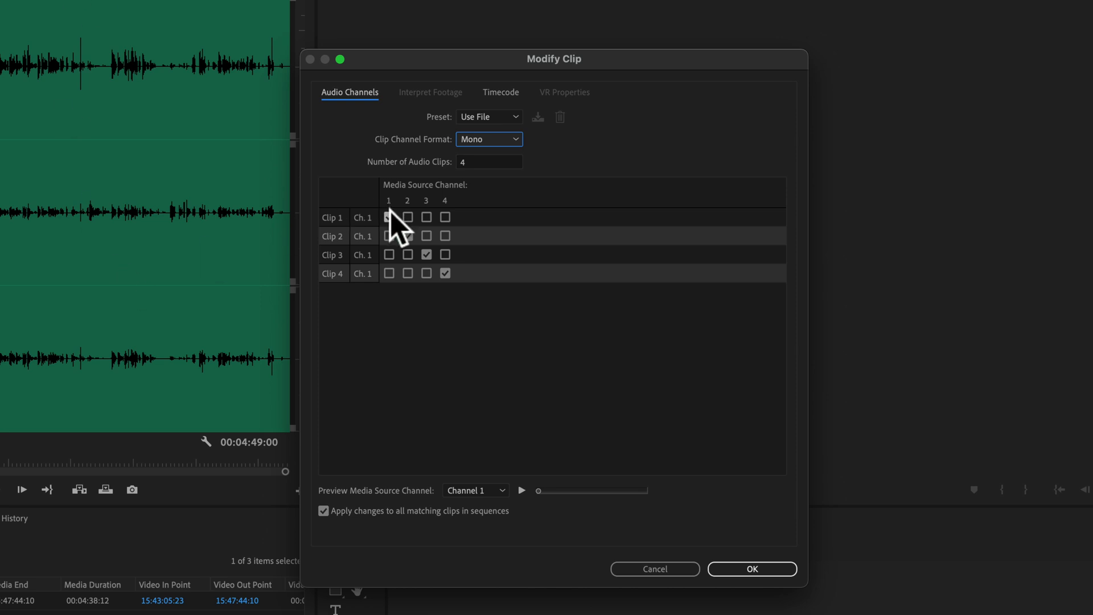
{"action": "left_click", "coordinate": [390, 216]}
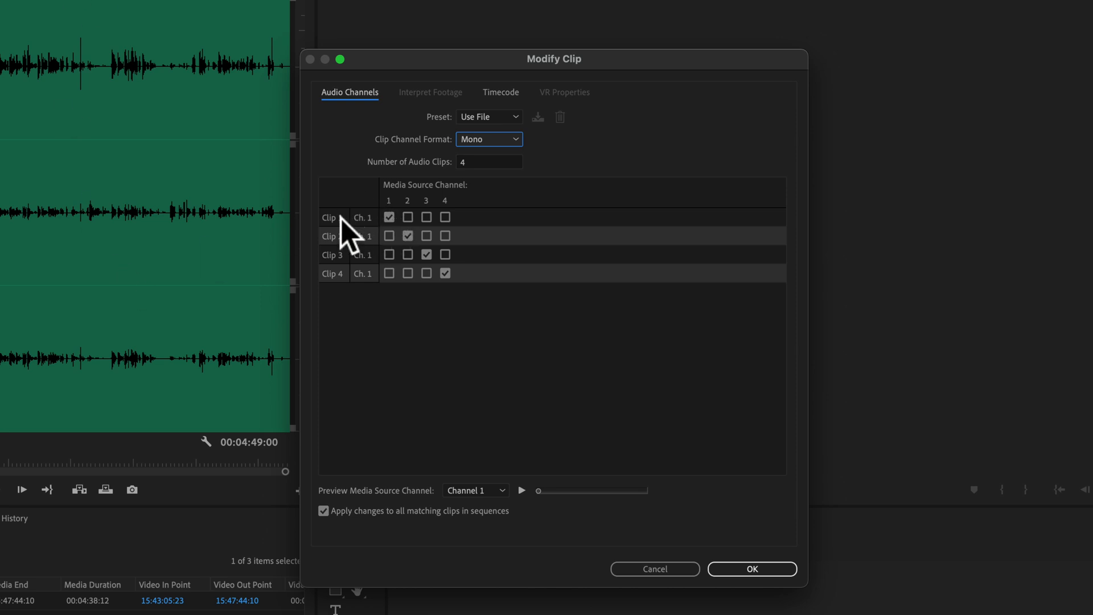
{"action": "mouse_move", "coordinate": [417, 216]}
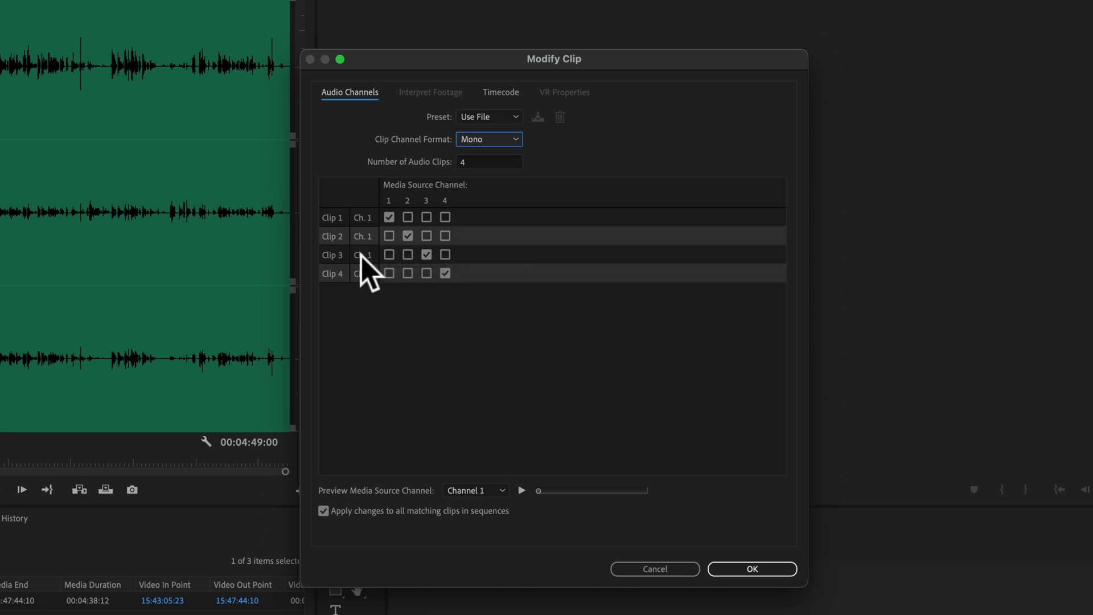
{"action": "mouse_move", "coordinate": [410, 286]}
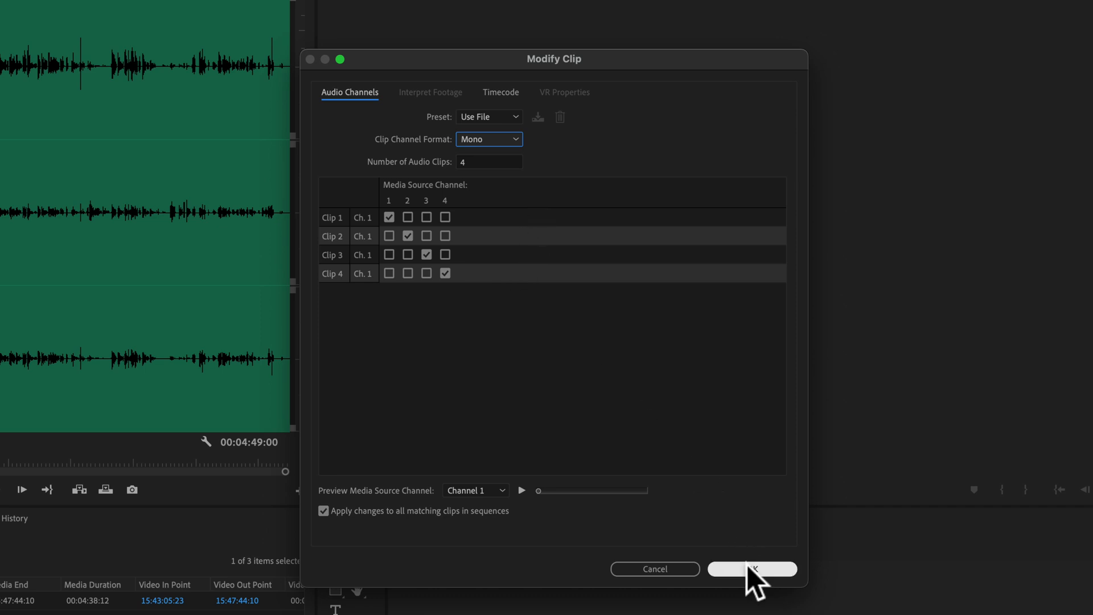
{"action": "left_click", "coordinate": [752, 569]}
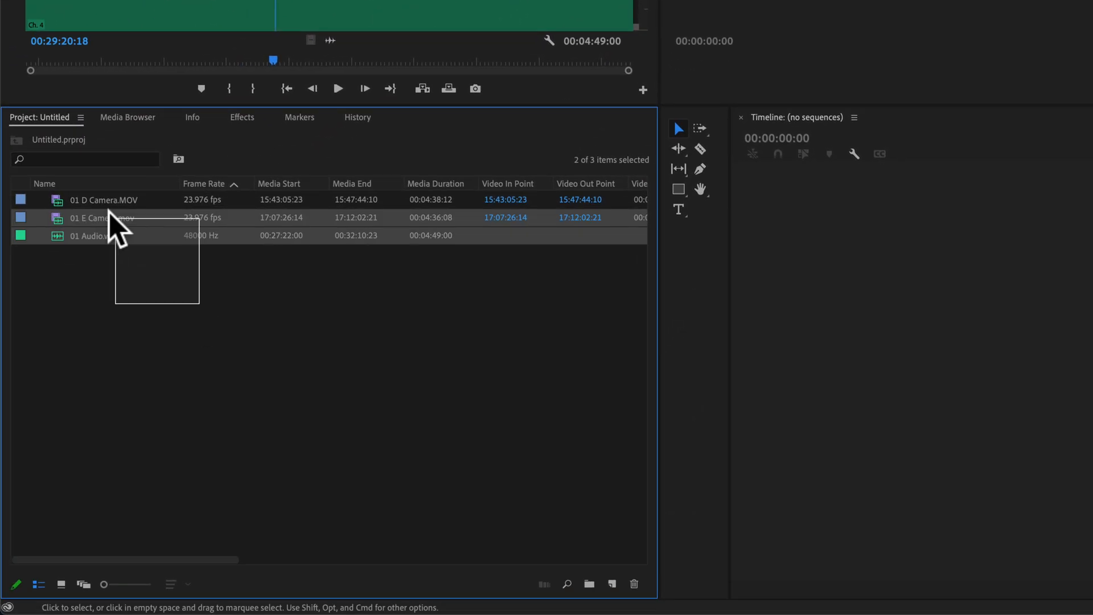
Create a multi-camera source sequence from the selected clips with the Mono audio channels preset.
{"action": "right_click", "coordinate": [105, 216]}
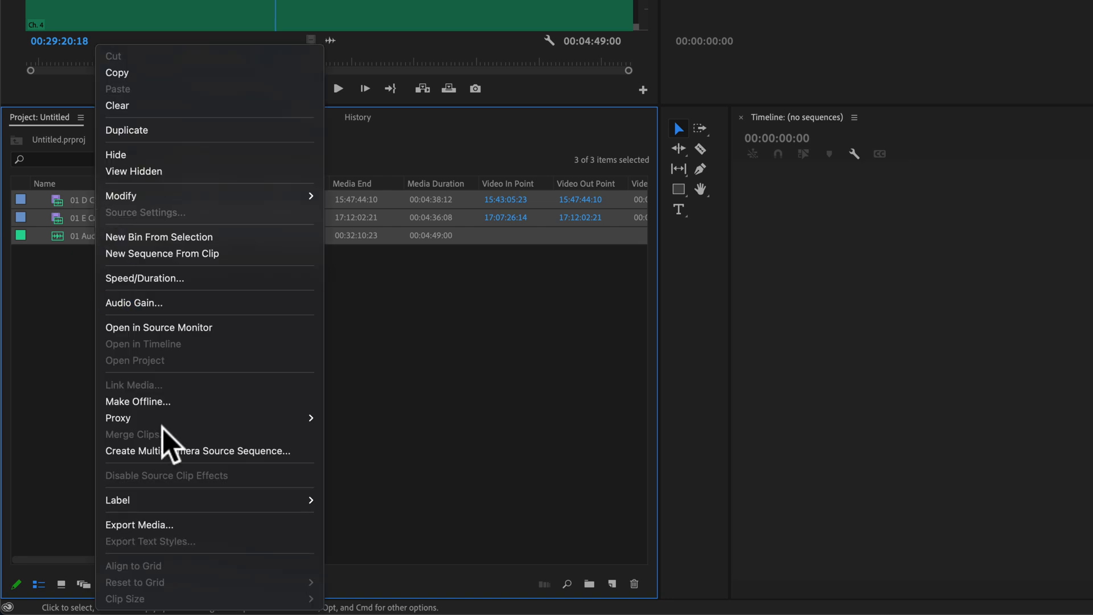
{"action": "left_click", "coordinate": [197, 451]}
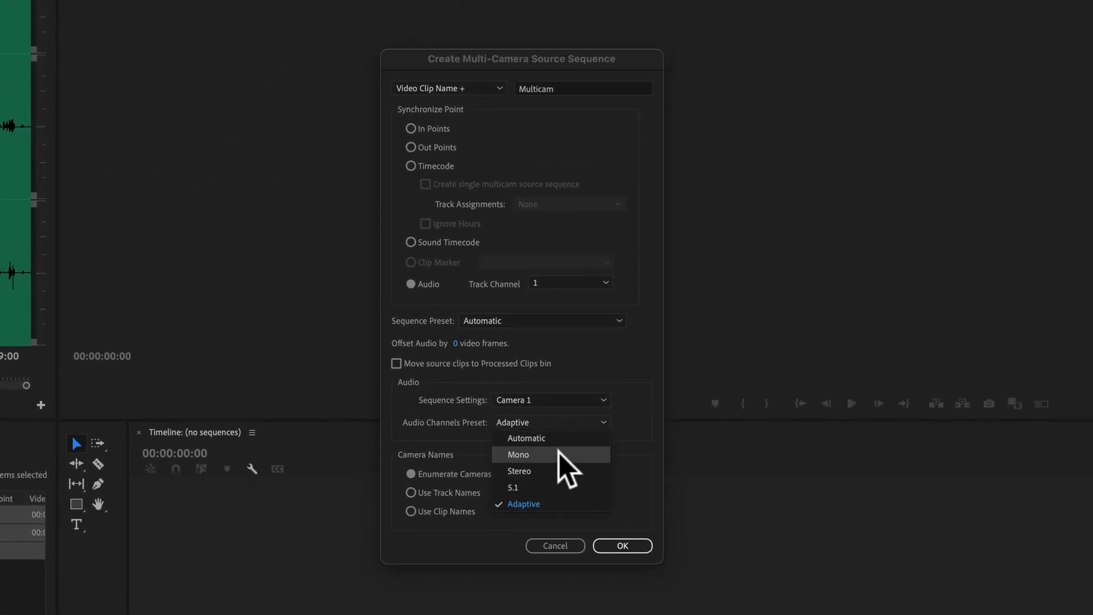
{"action": "left_click", "coordinate": [519, 454]}
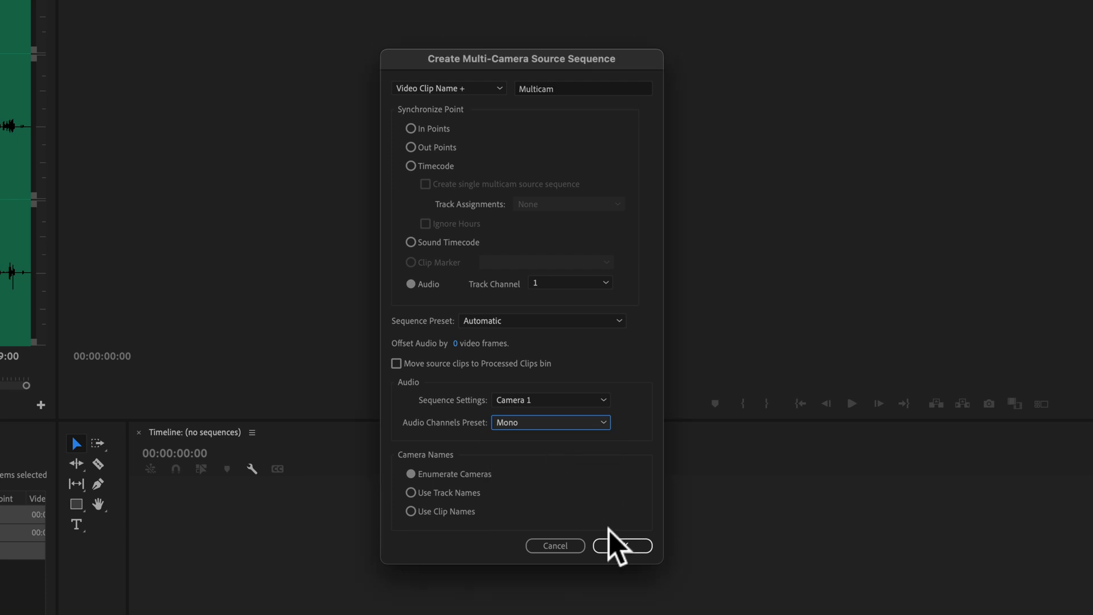
{"action": "left_click", "coordinate": [621, 546]}
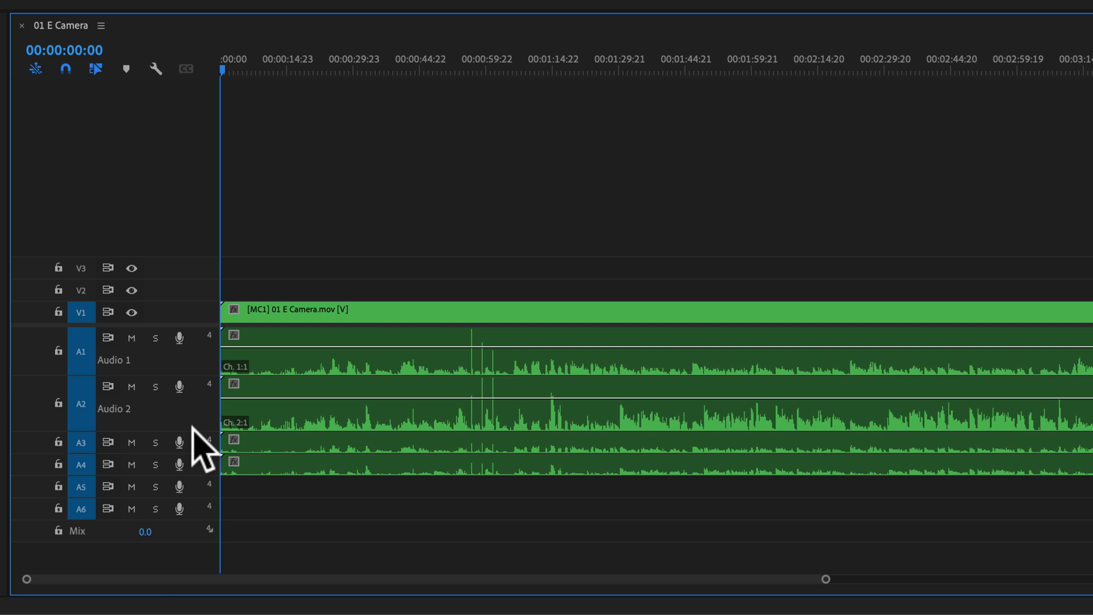
{"action": "mouse_move", "coordinate": [161, 460]}
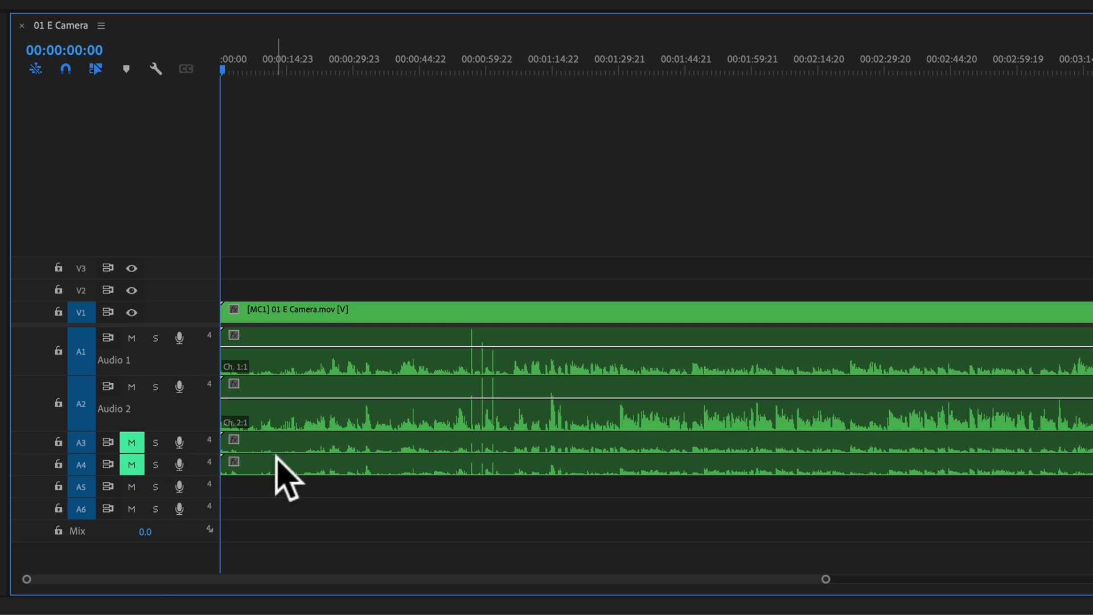
{"action": "mouse_move", "coordinate": [317, 464]}
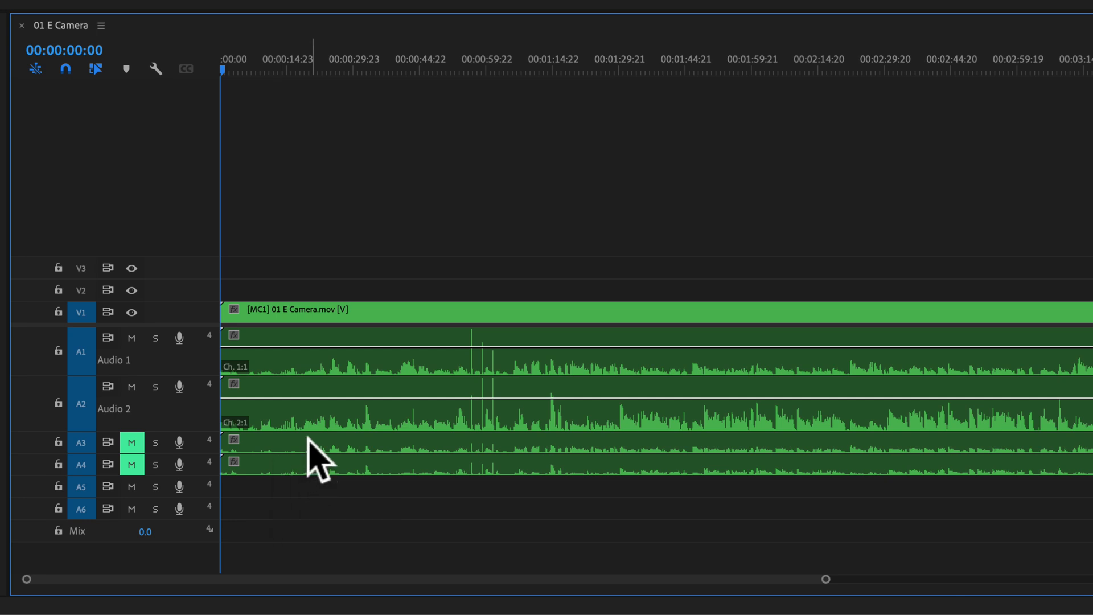
{"action": "mouse_move", "coordinate": [366, 380]}
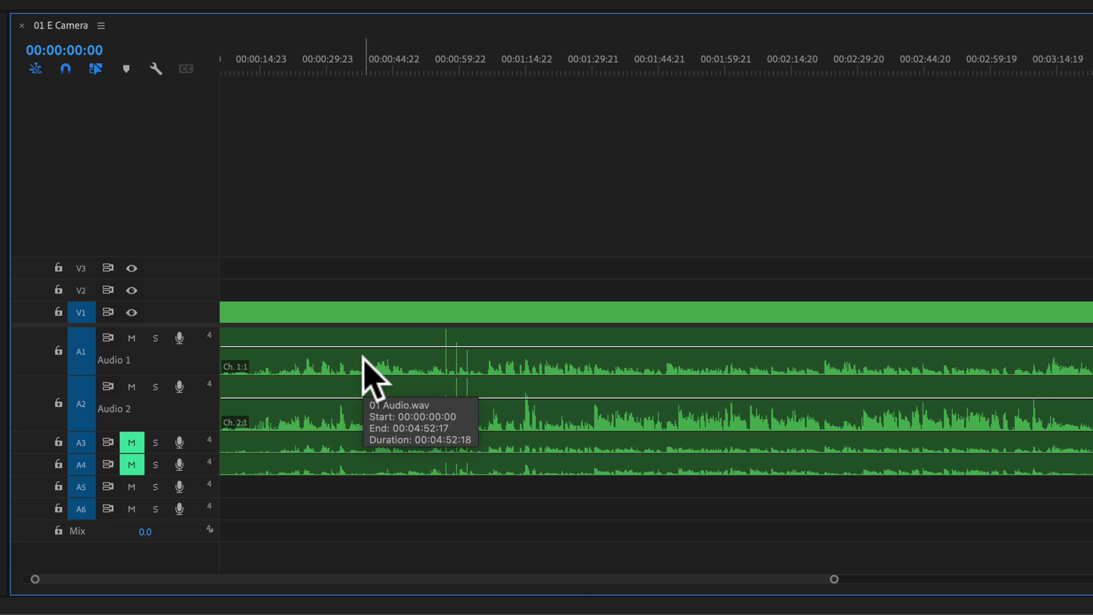
{"action": "mouse_move", "coordinate": [377, 380]}
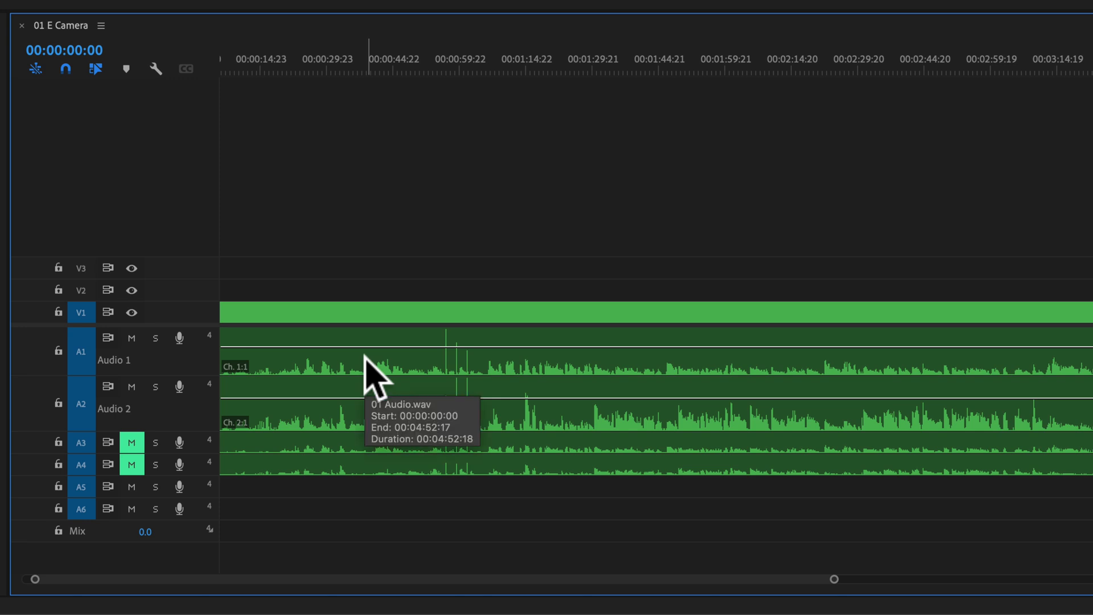
{"action": "mouse_move", "coordinate": [377, 377]}
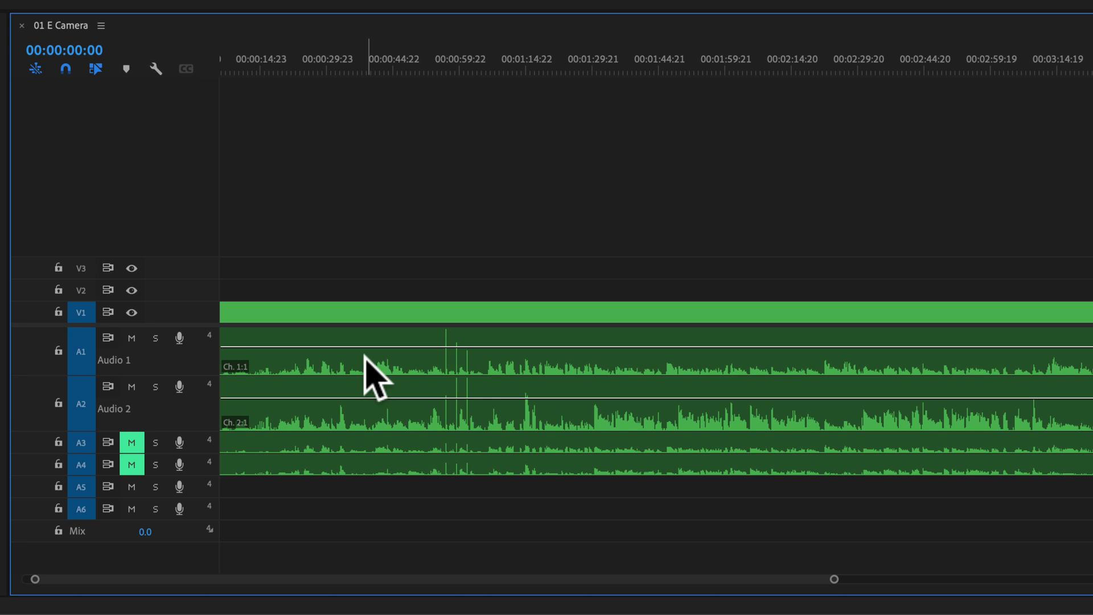